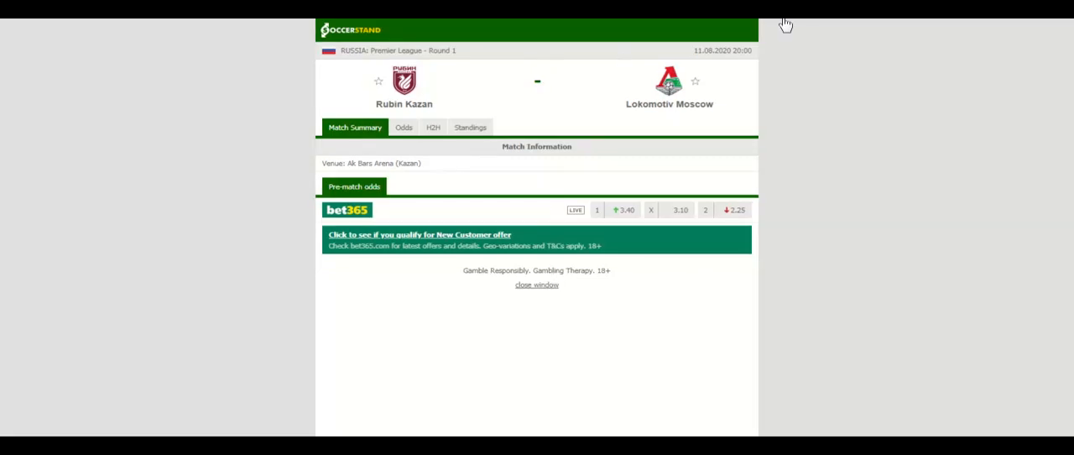
# Step: Show the Russian Premier League standings table with Rubin Kazan and Lokomotiv Moscow highlighted
pyautogui.click(470, 126)
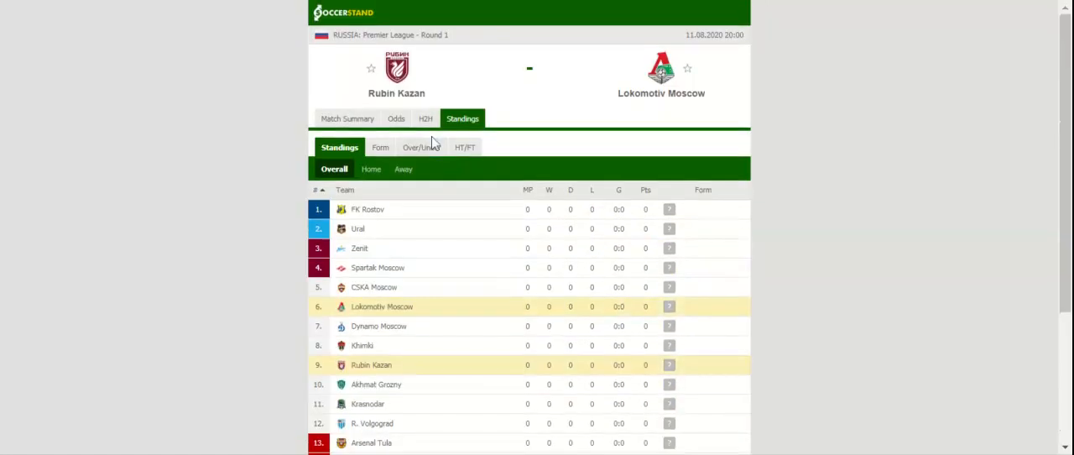
# Step: Check Rubin Kazan and Lokomotiv Moscow head-to-head results, then view bookmakers' 1X2 odds
pyautogui.click(426, 118)
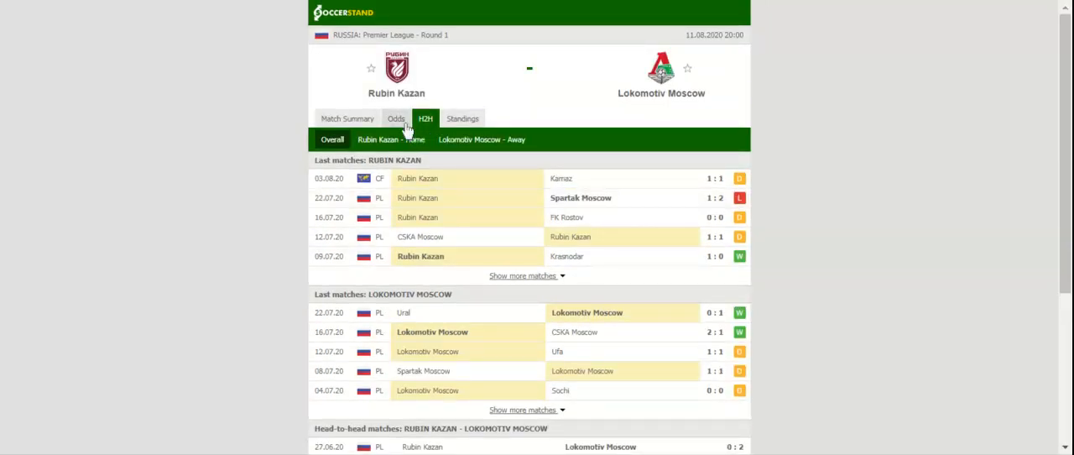
pyautogui.click(396, 119)
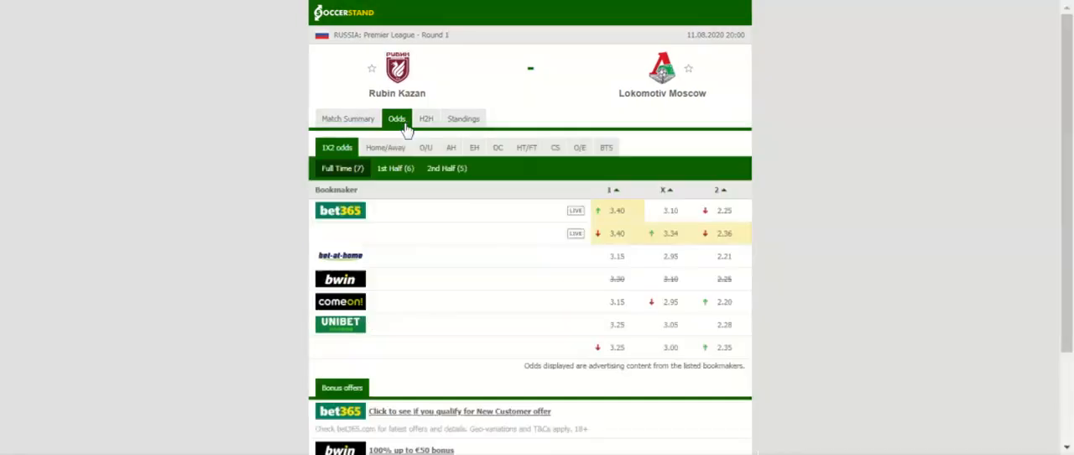